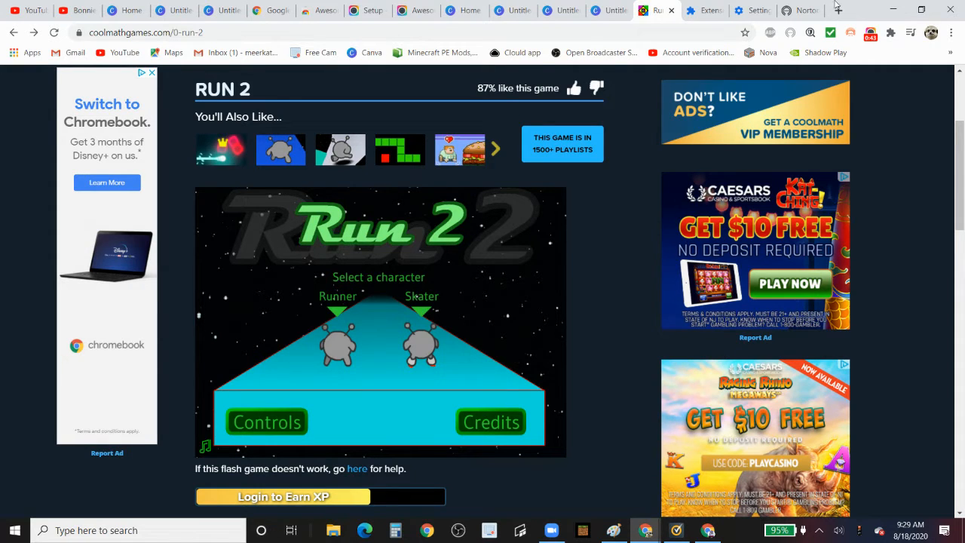
{"action": "mouse_move", "coordinate": [340, 350]}
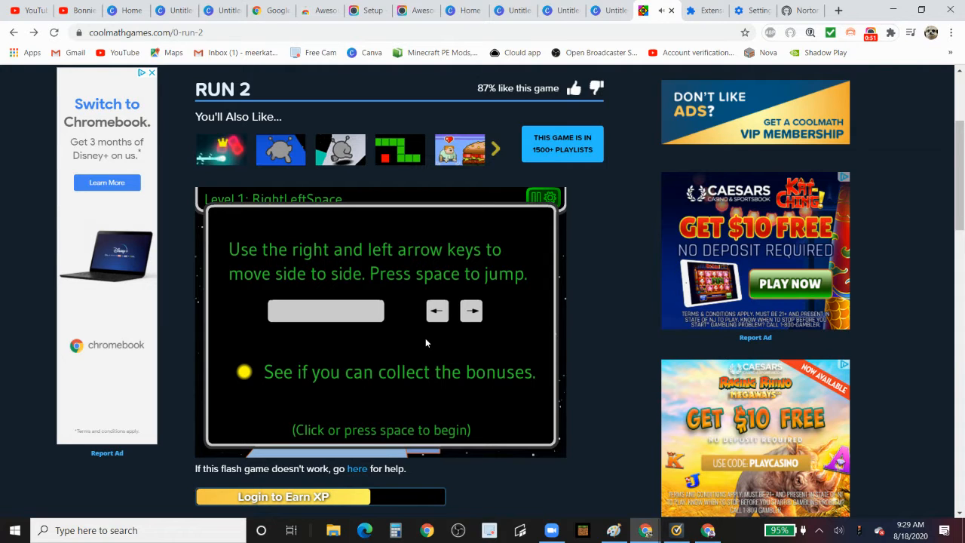
{"action": "mouse_move", "coordinate": [401, 261]}
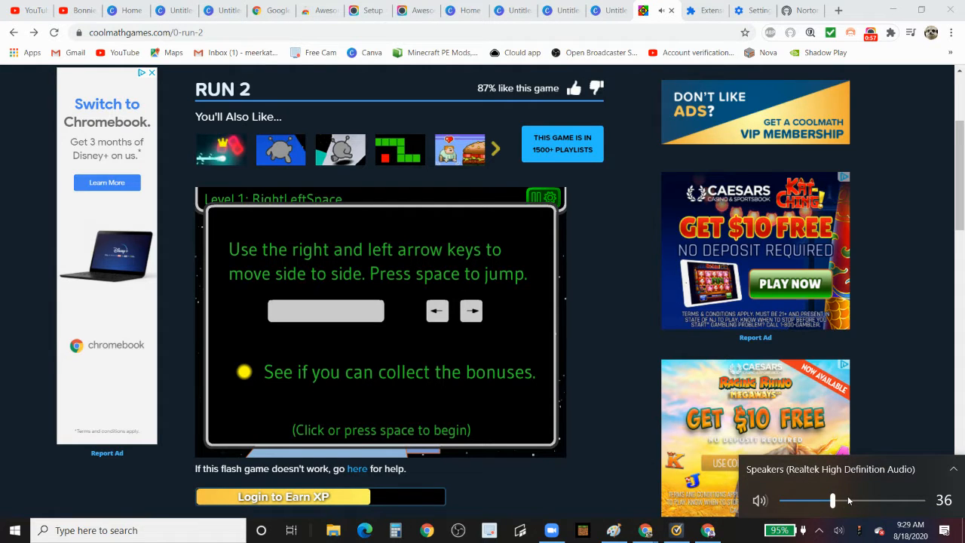
Step: Drag the speaker volume slider to 0, then 24, then settle it at 15
{"action": "left_click_drag", "start_coordinate": [832, 499], "coordinate": [780, 499]}
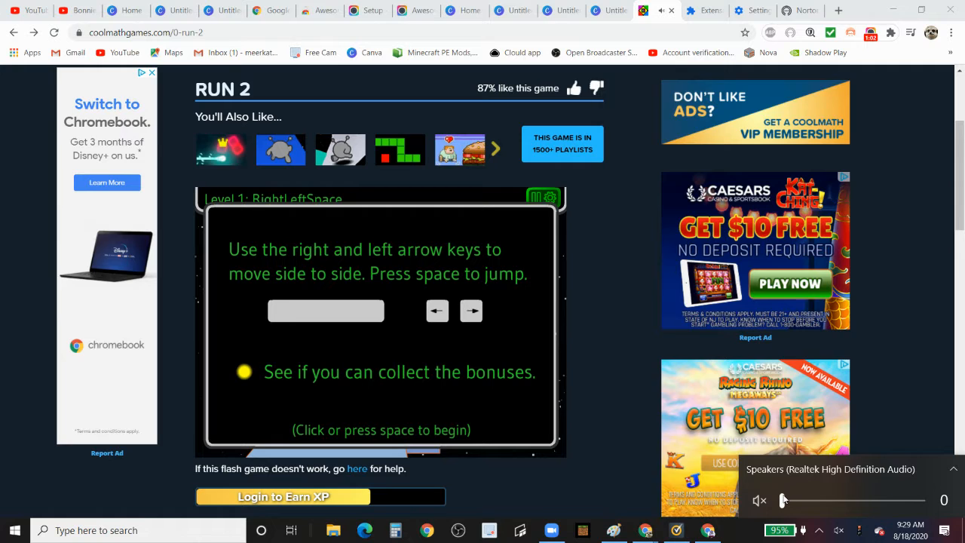
{"action": "left_click_drag", "start_coordinate": [782, 499], "coordinate": [814, 500]}
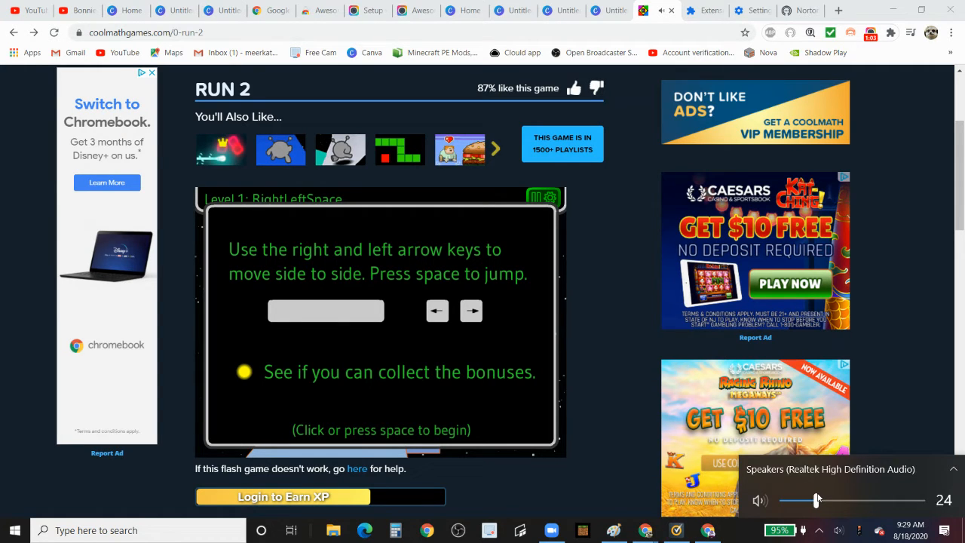
{"action": "left_click_drag", "start_coordinate": [818, 500], "coordinate": [803, 500]}
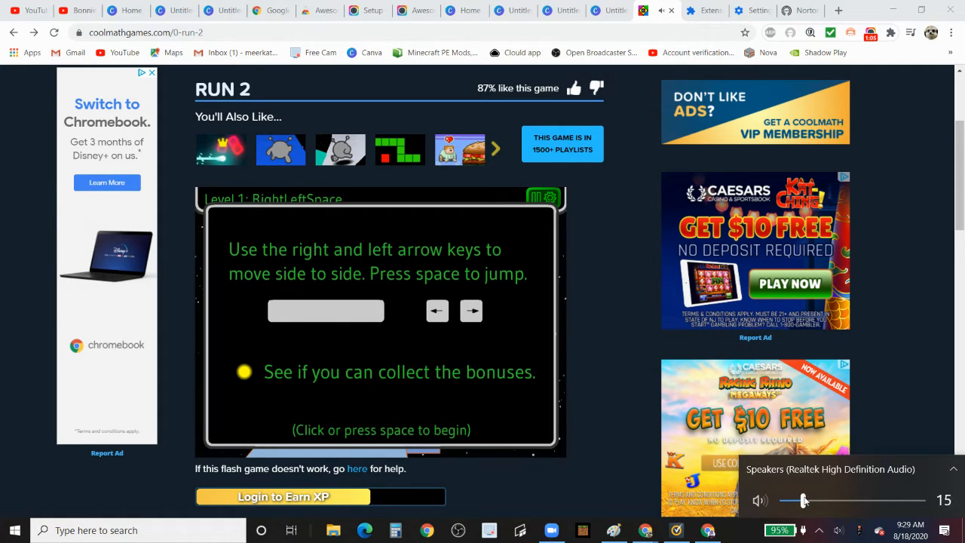
{"action": "mouse_move", "coordinate": [565, 497]}
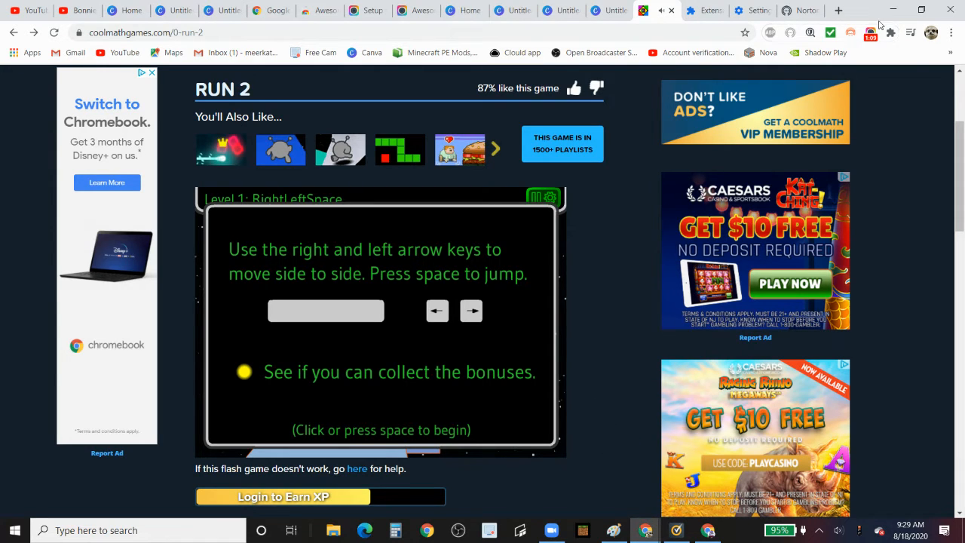
Step: Start Level 1 RightLeftSpace and play it through to the Level Complete screen
{"action": "left_click", "coordinate": [870, 33]}
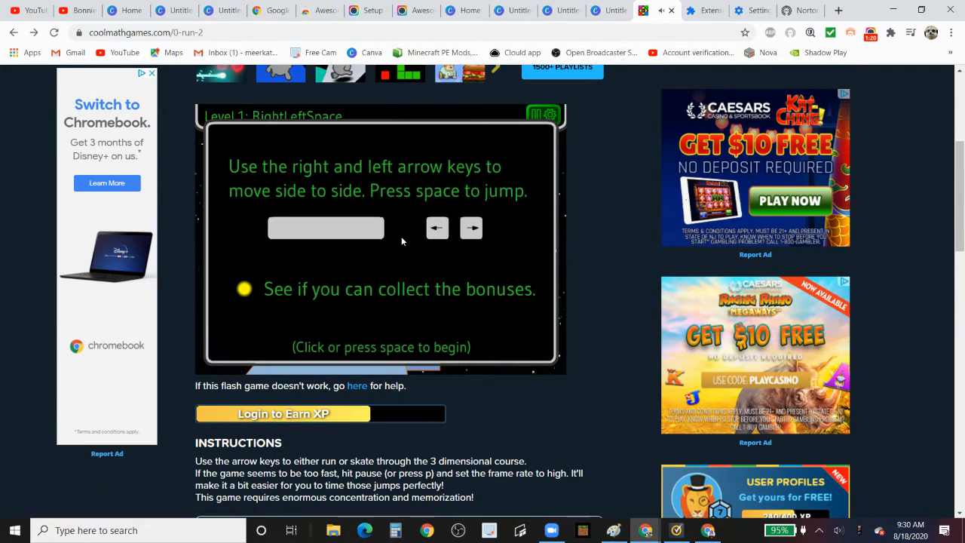
{"action": "left_click", "coordinate": [401, 241]}
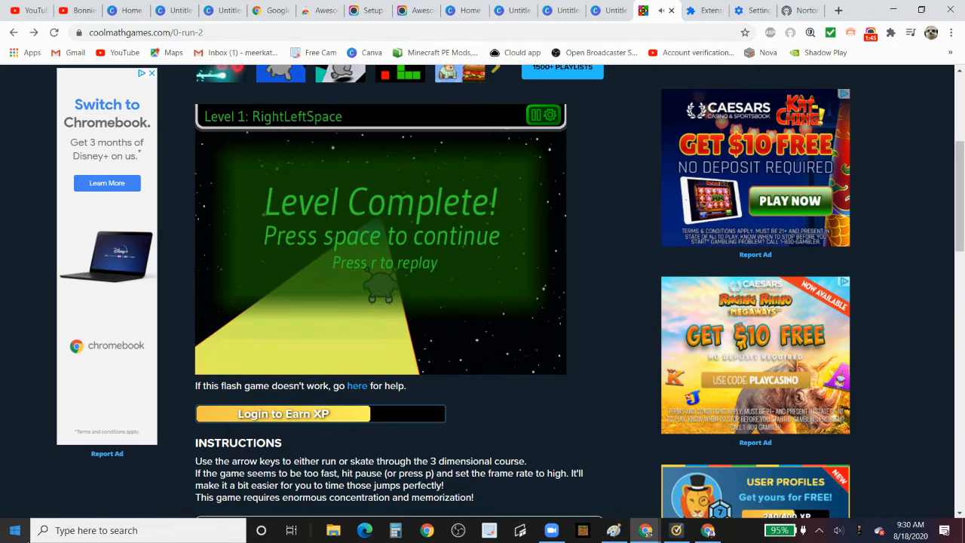
Step: Continue to Level 2 'All Downhill From Here' and beat it
{"action": "key", "text": "space"}
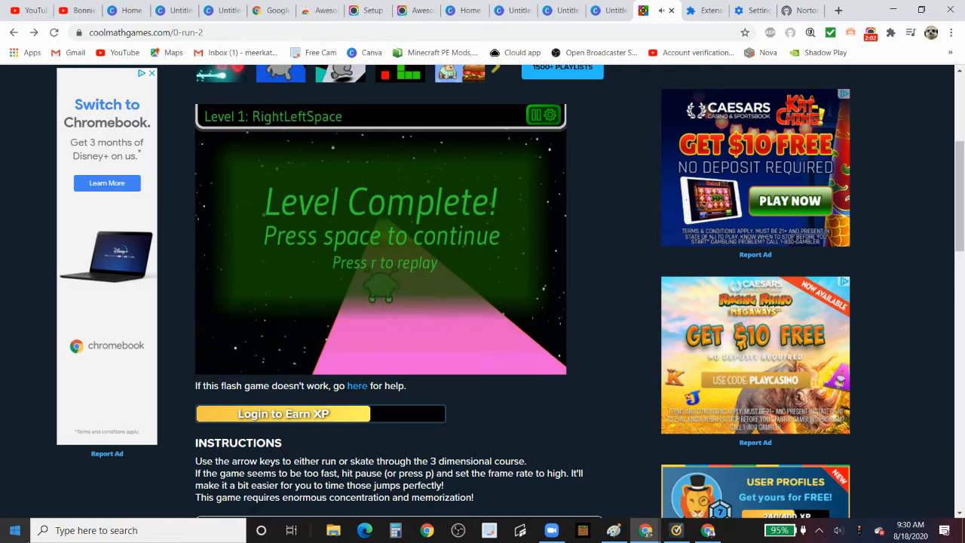
{"action": "key", "text": "space"}
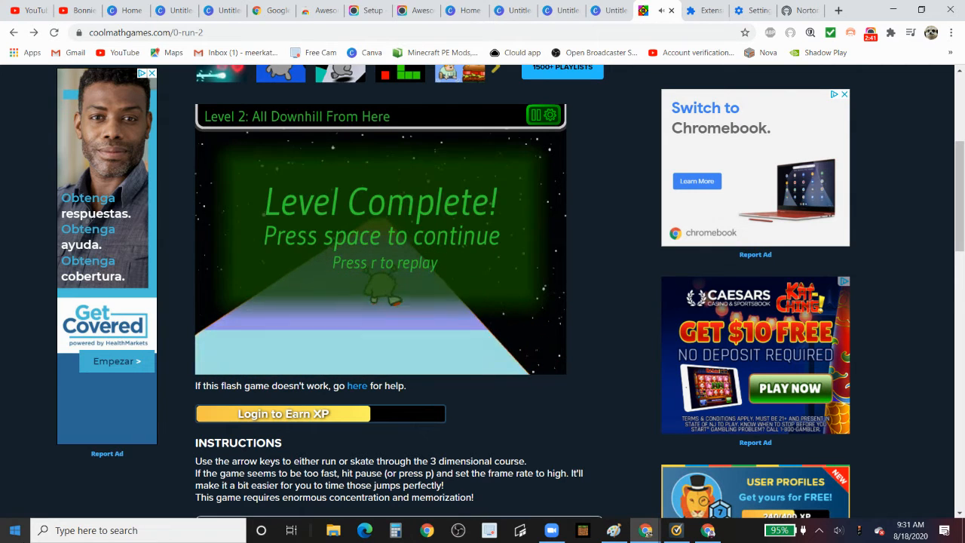
Step: Clear Level 3 'Jigsaw Pieces' and continue on to Level 4
{"action": "key", "text": "space"}
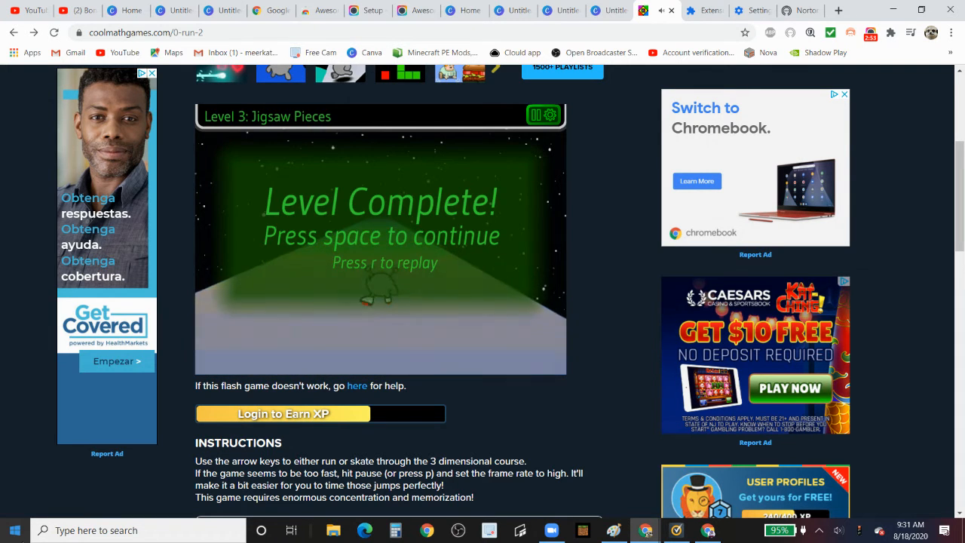
{"action": "key", "text": "space"}
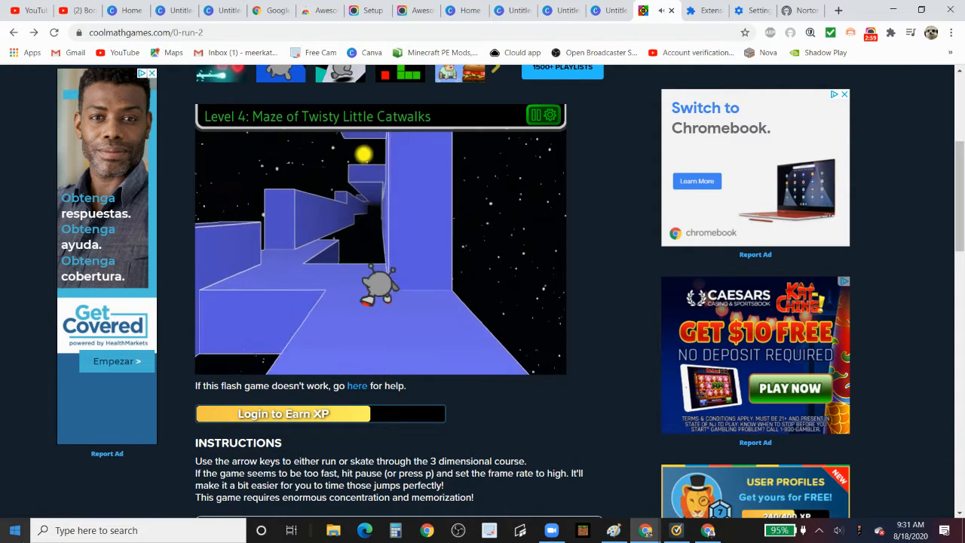
Step: Keep the runner moving along the catwalks of Level 4 'Maze of Twisty Little Catwalks'
{"action": "key", "text": "Up"}
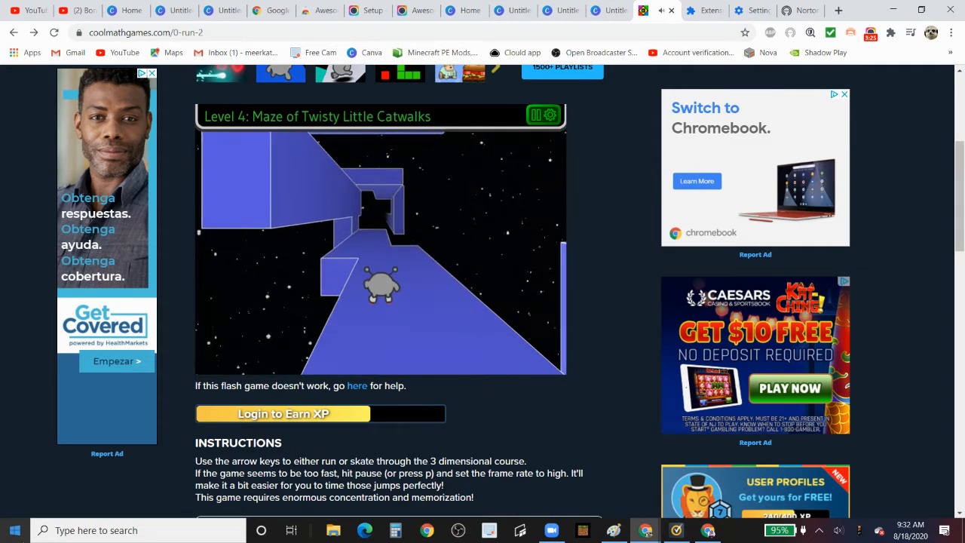
{"action": "key", "text": "ArrowUp"}
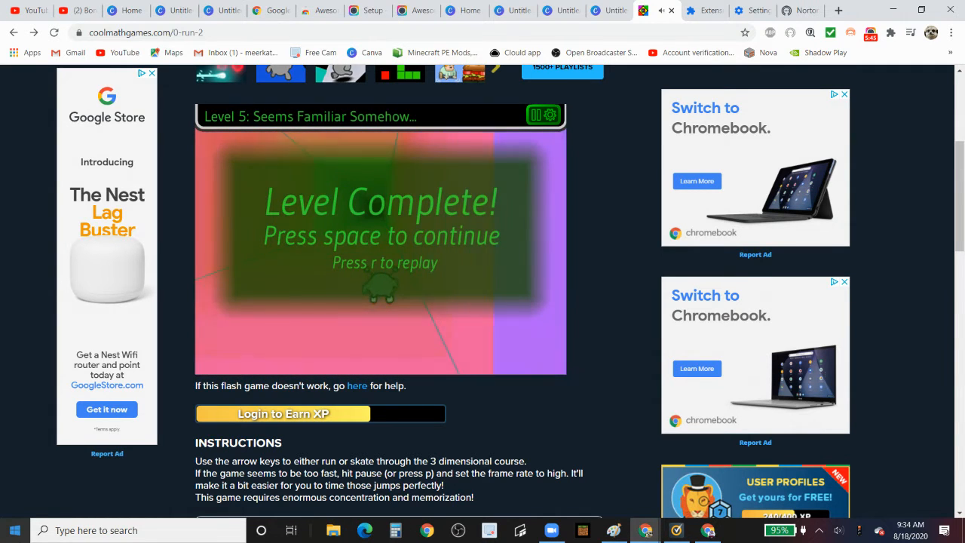
Step: Continue from Level 5 and beat Level 6 'There Has to be an Easier Way'
{"action": "key", "text": "space"}
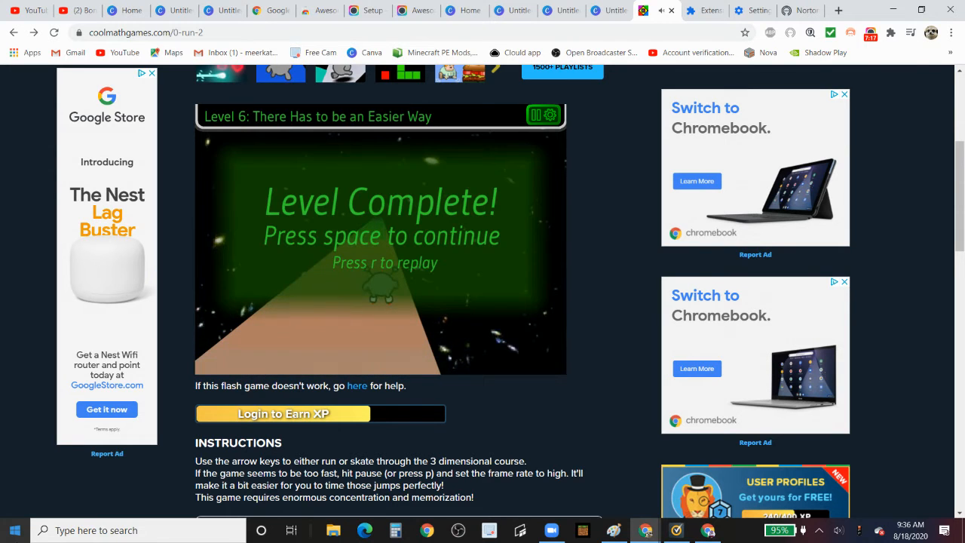
Step: Start Level 7 '3-Tuples', then pause it to bring up the settings panel
{"action": "key", "text": "space"}
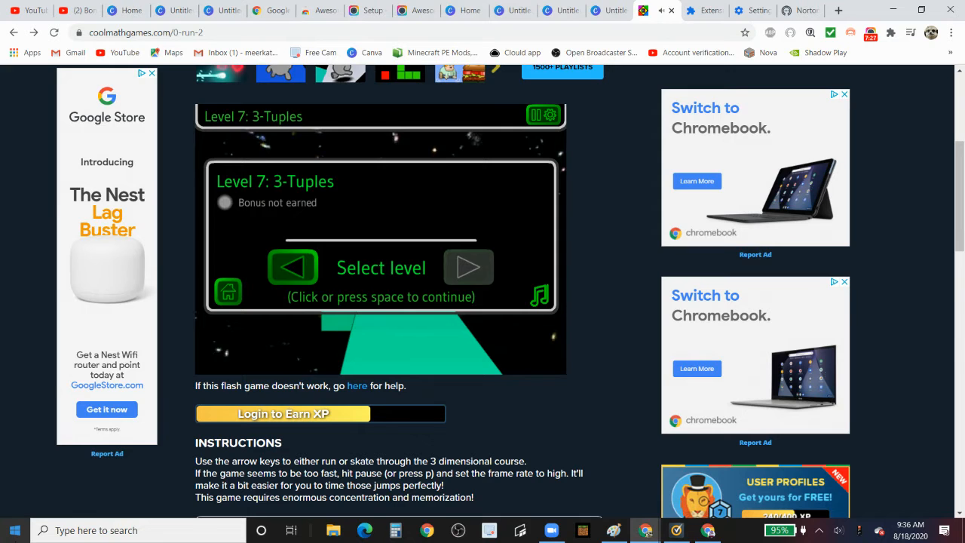
{"action": "mouse_move", "coordinate": [548, 301]}
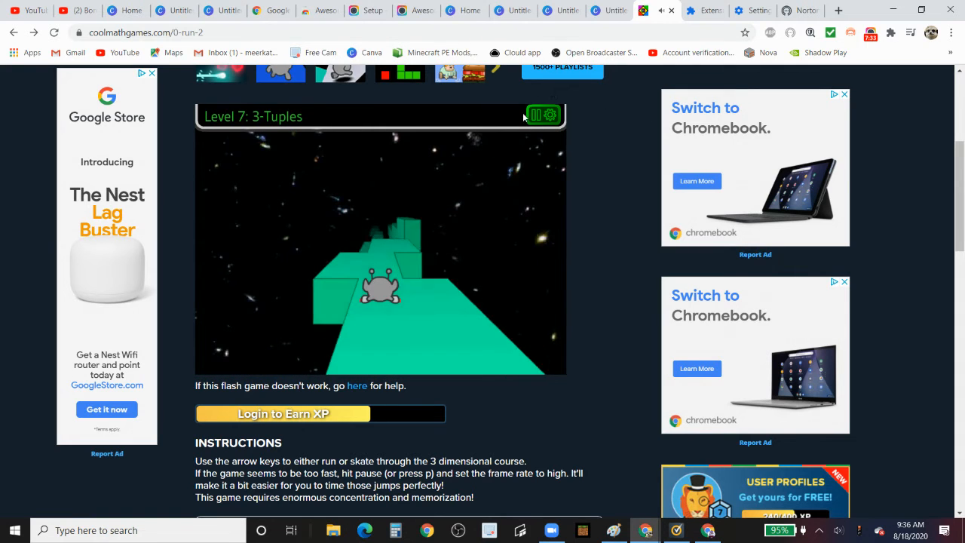
{"action": "left_click", "coordinate": [550, 116]}
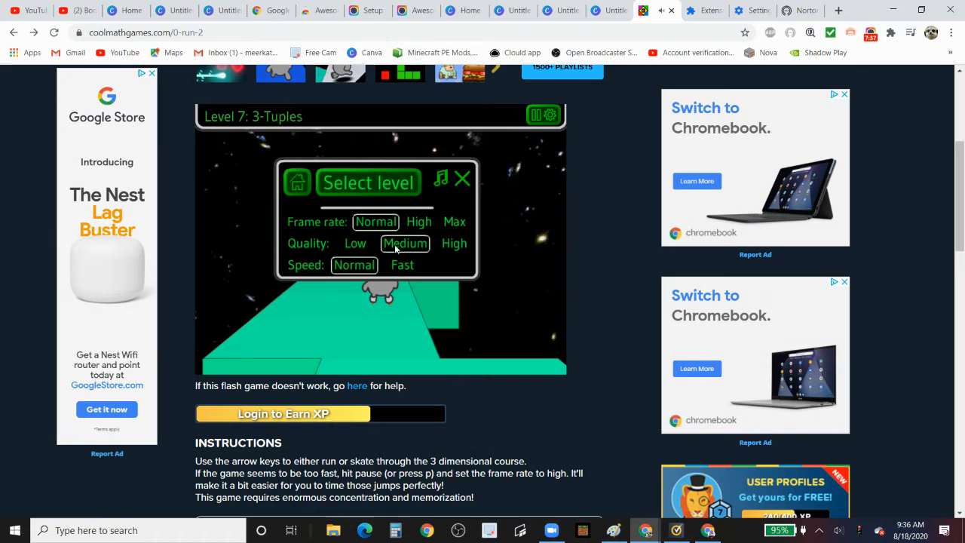
{"action": "mouse_move", "coordinate": [378, 186]}
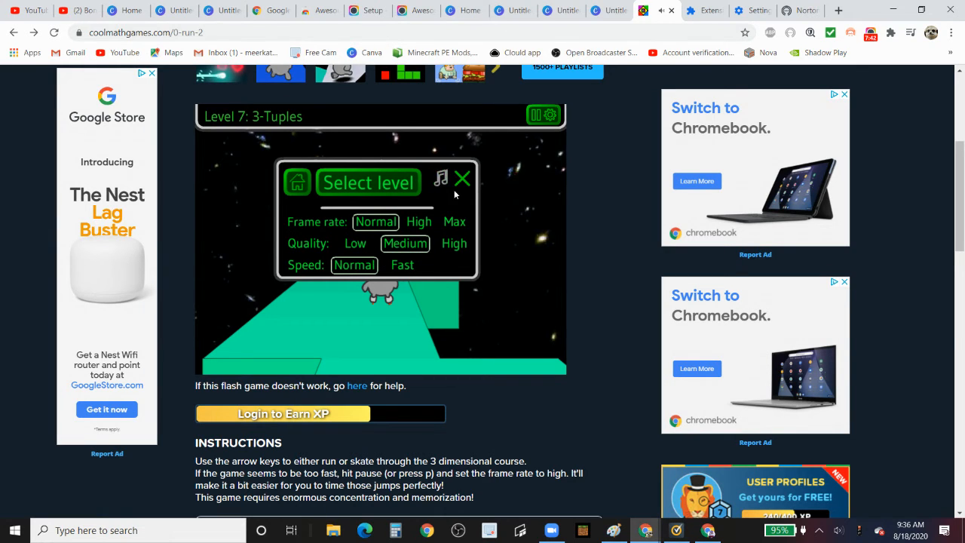
{"action": "left_click", "coordinate": [462, 179]}
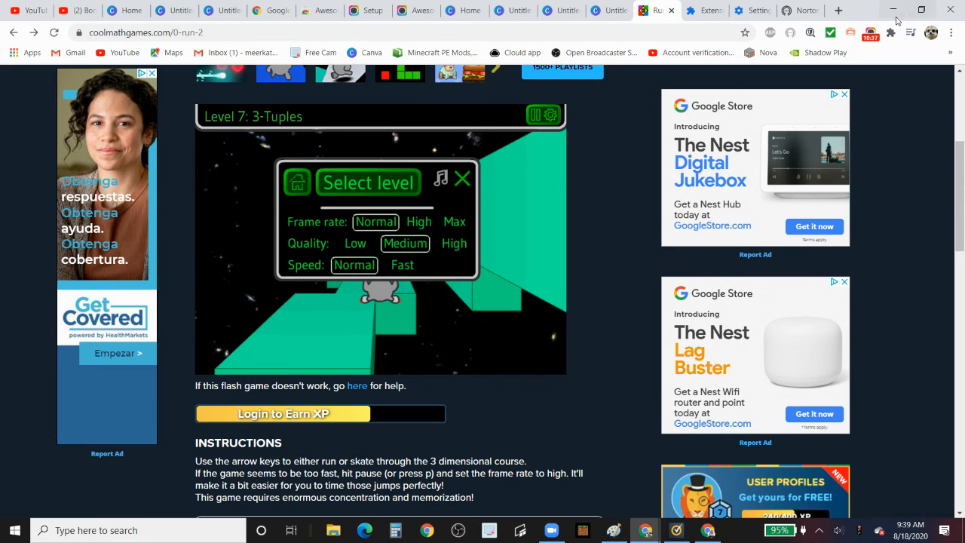
{"action": "mouse_move", "coordinate": [868, 32]}
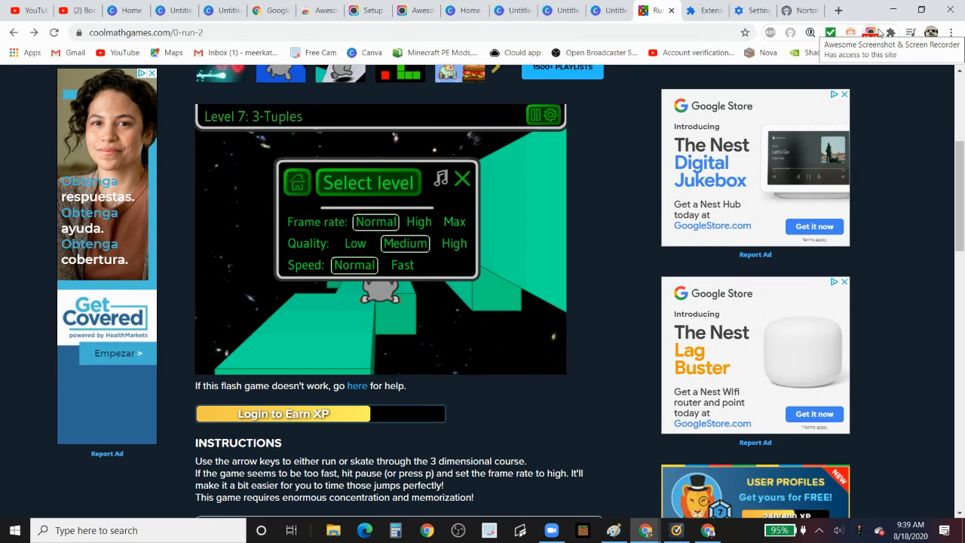
Step: Open the Awesome Screenshot recorder panel from the Chrome toolbar icon
{"action": "left_click", "coordinate": [866, 31]}
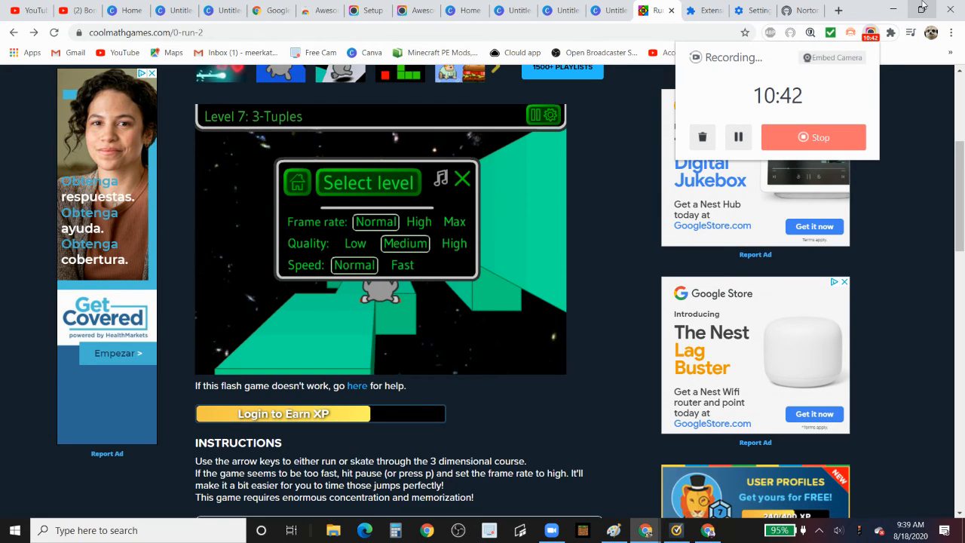